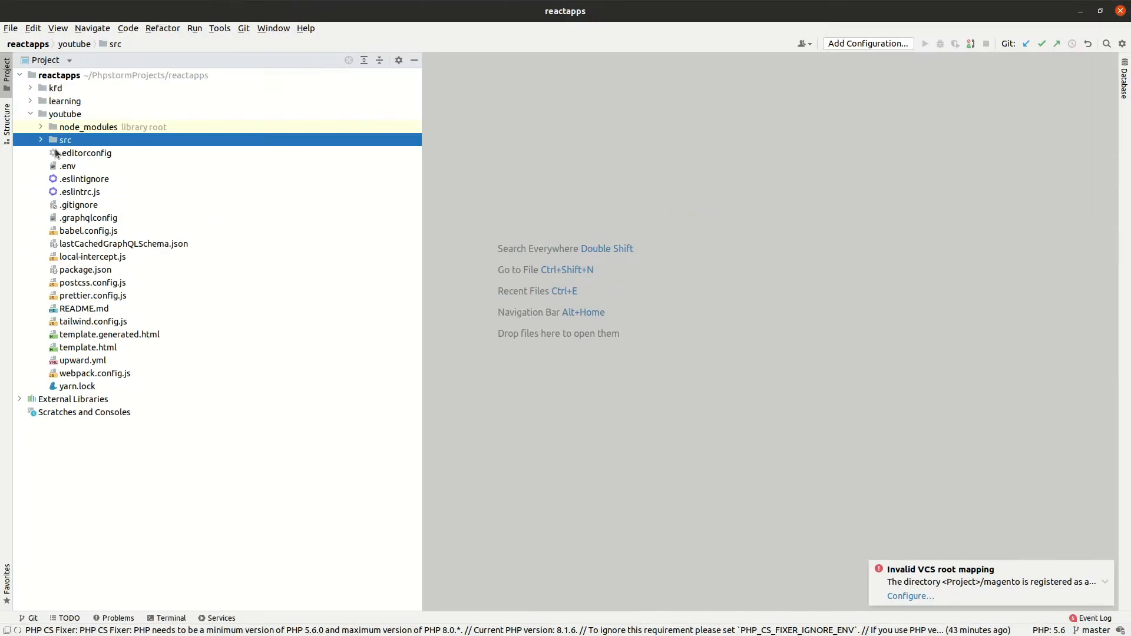
# Select the youtube project folder, then expand and collapse its dist build folder
pyautogui.click(64, 114)
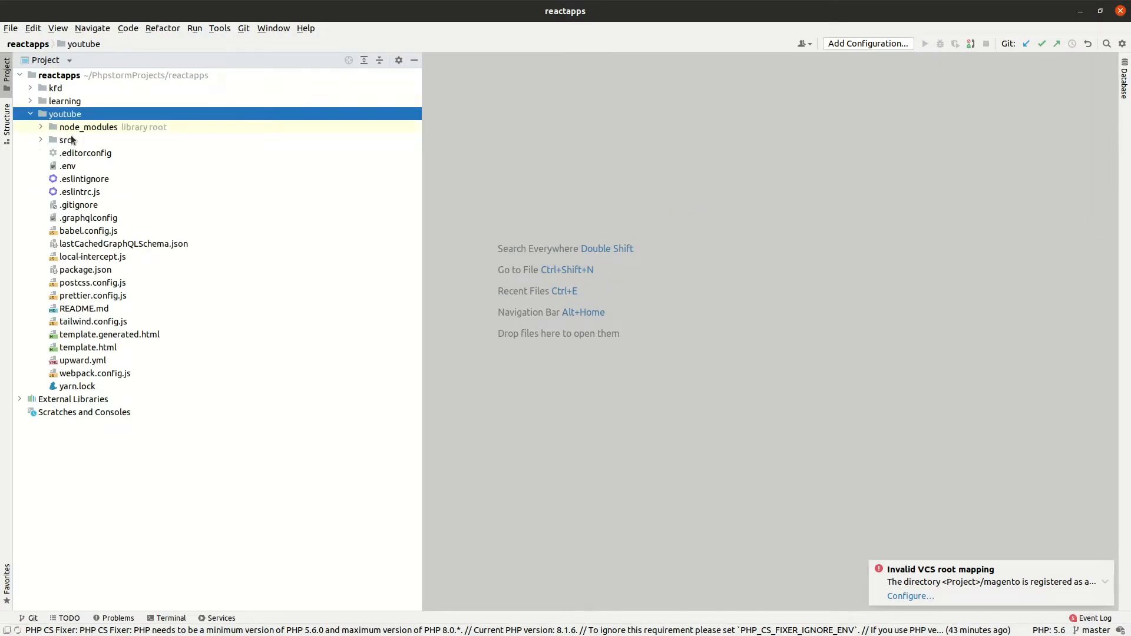
pyautogui.rightClick(64, 114)
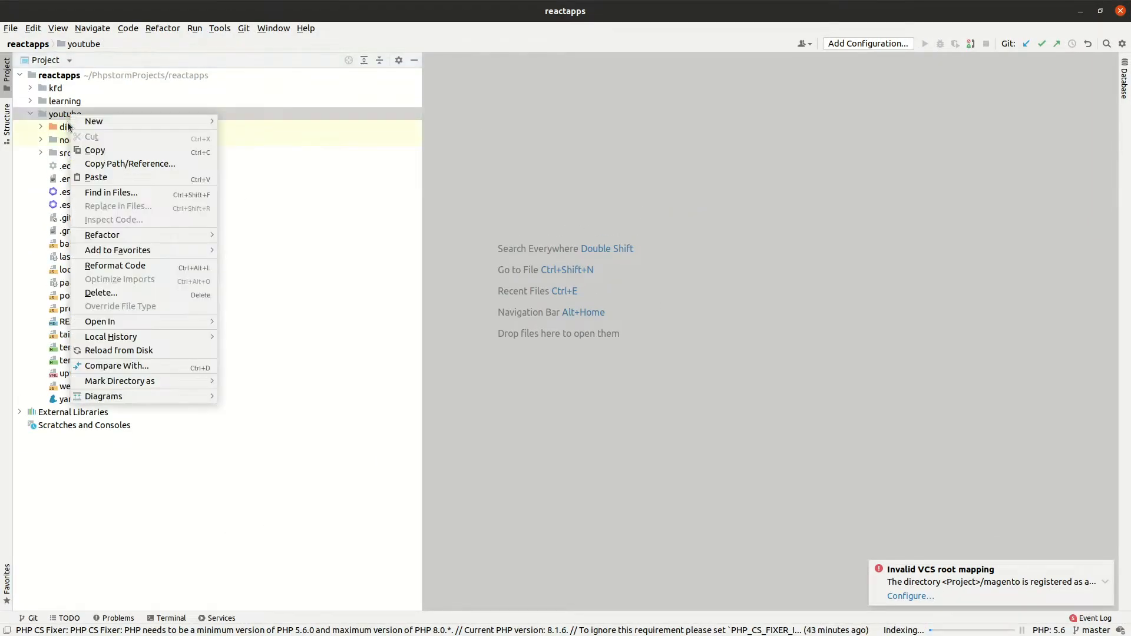
pyautogui.click(64, 126)
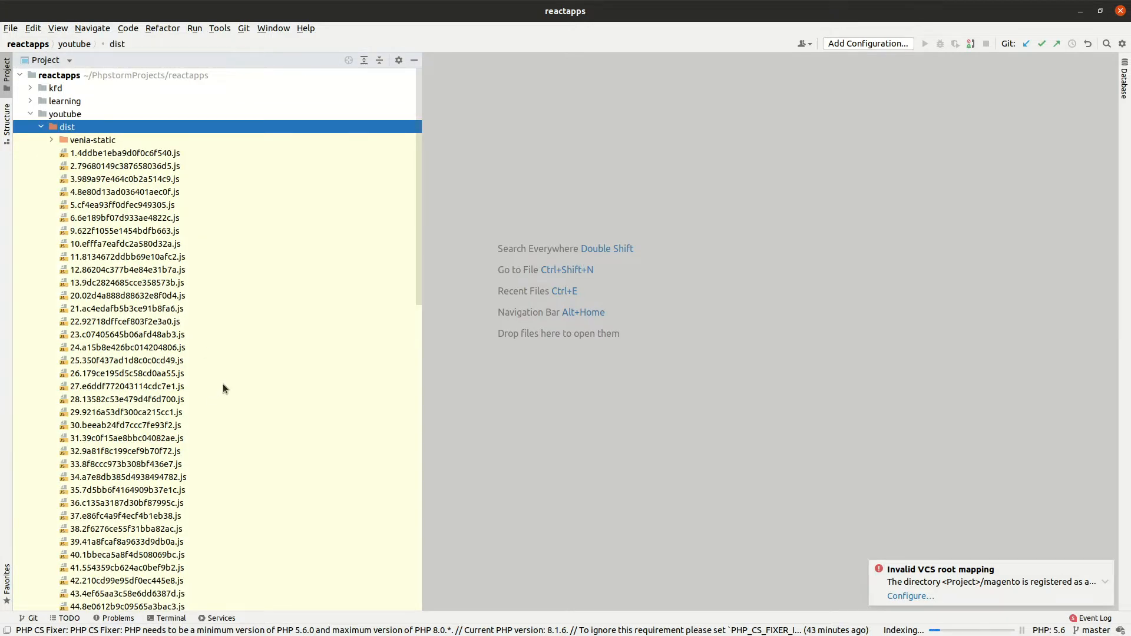
pyautogui.click(91, 139)
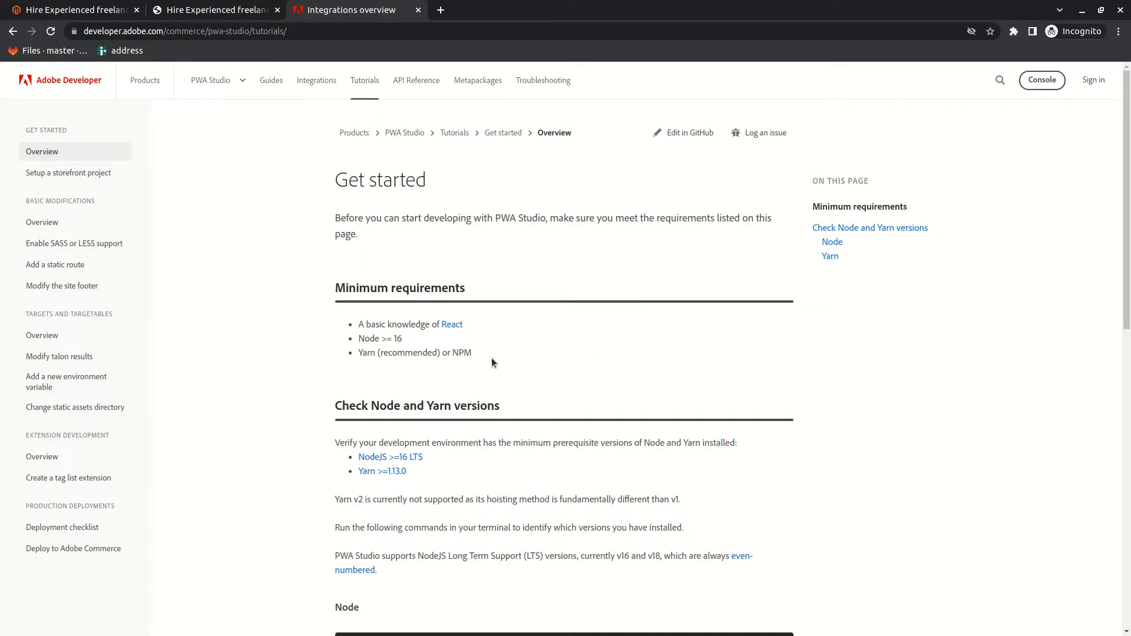
# Scroll the Get started guide and go to the 'Change static assets directory' tutorial
pyautogui.scroll(-3)
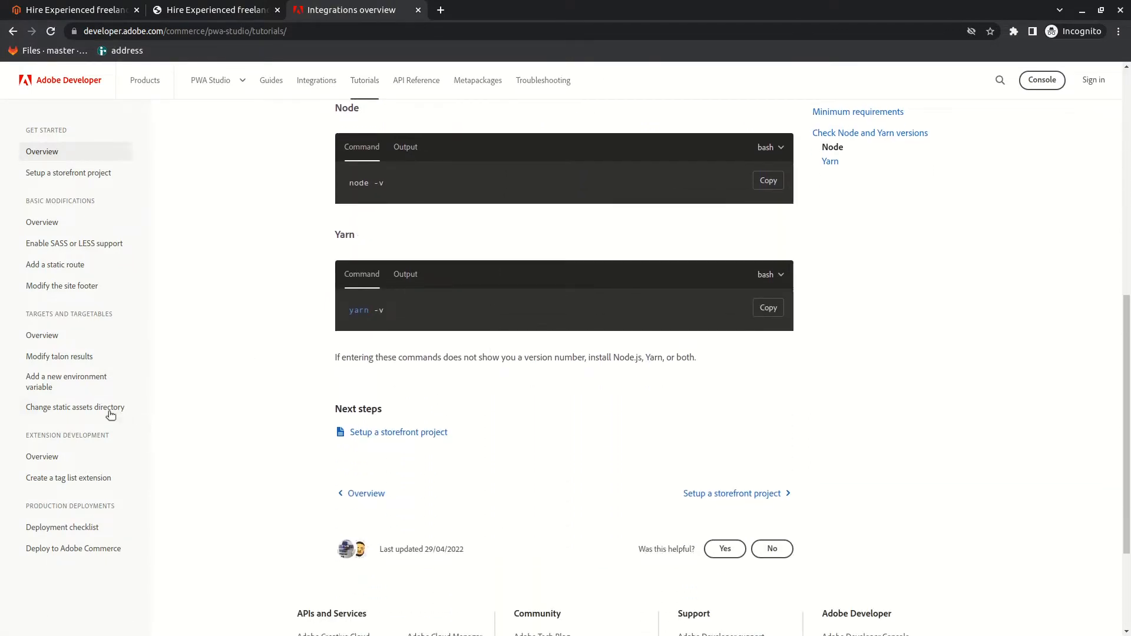
pyautogui.click(75, 407)
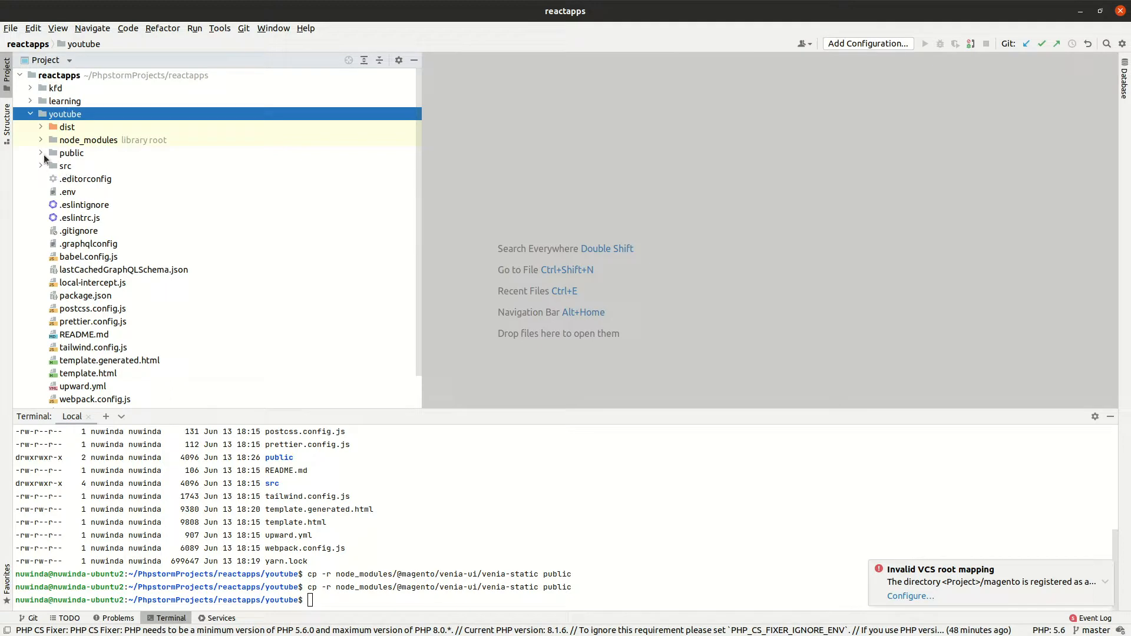
# Expand the public folder and view robots.txt and veniaClosed.png
pyautogui.click(71, 152)
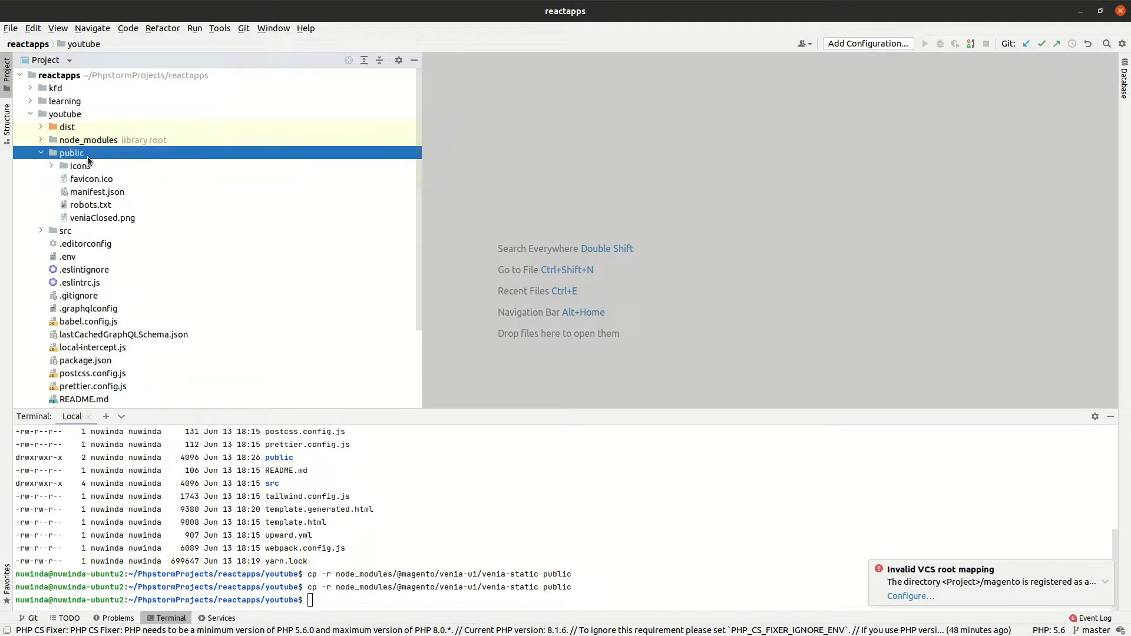
pyautogui.click(103, 218)
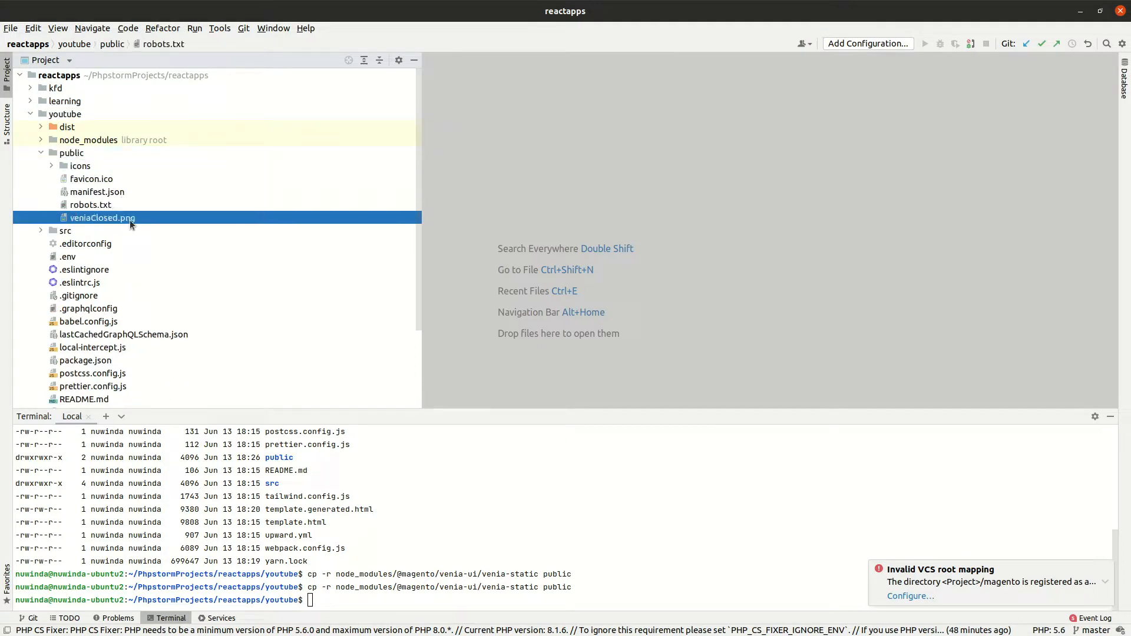
pyautogui.click(103, 218)
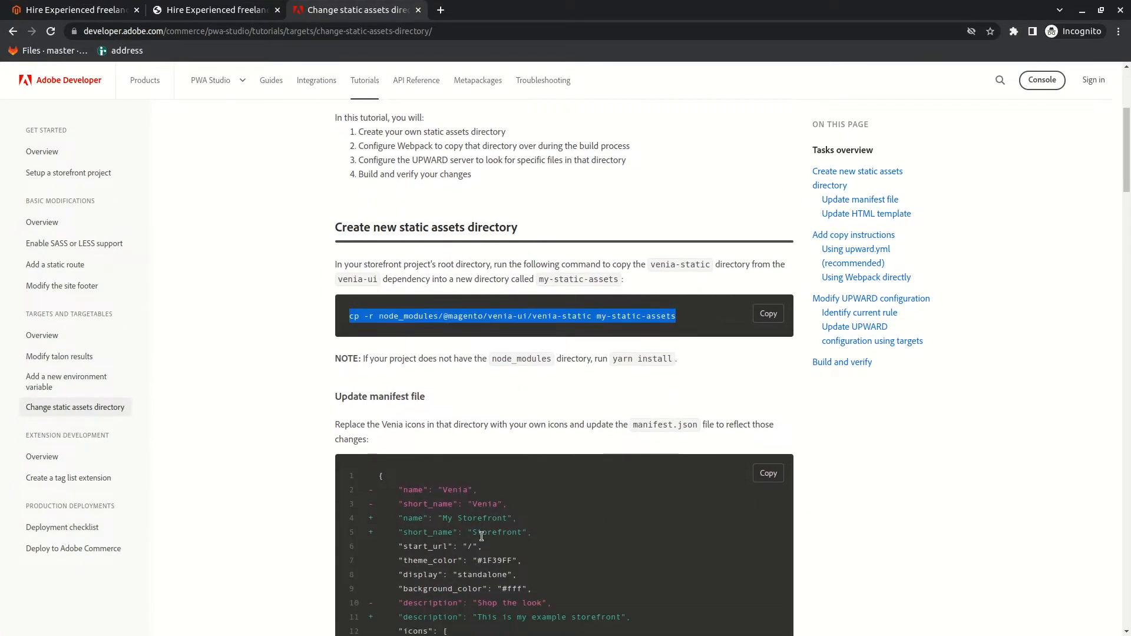
pyautogui.scroll(-3)
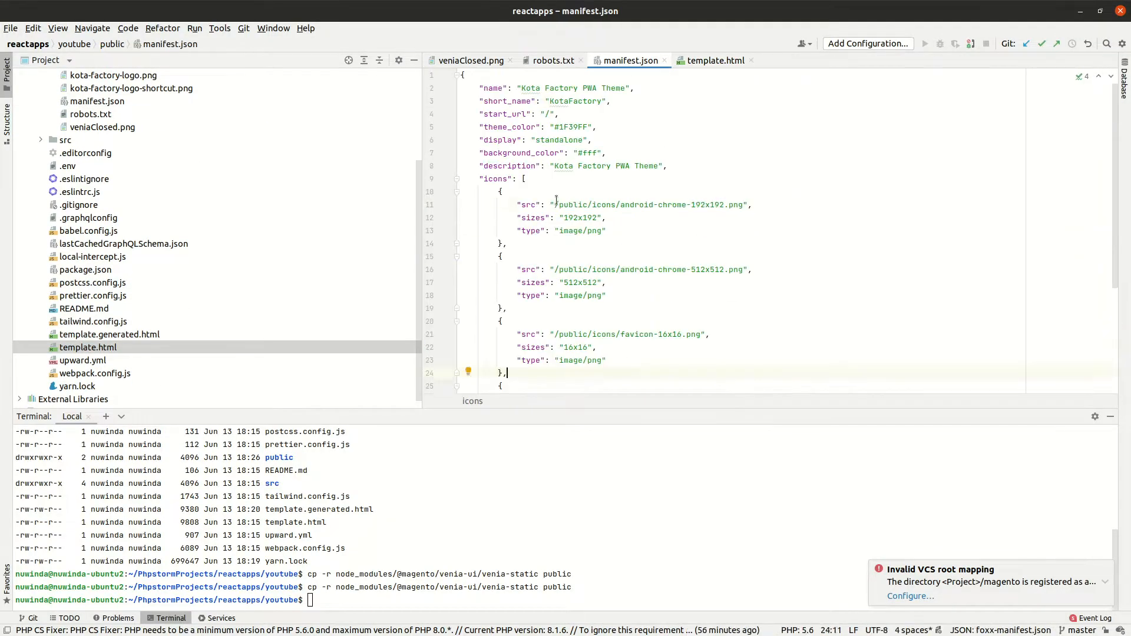
# Bring up template.html to check the HTML template
pyautogui.click(713, 60)
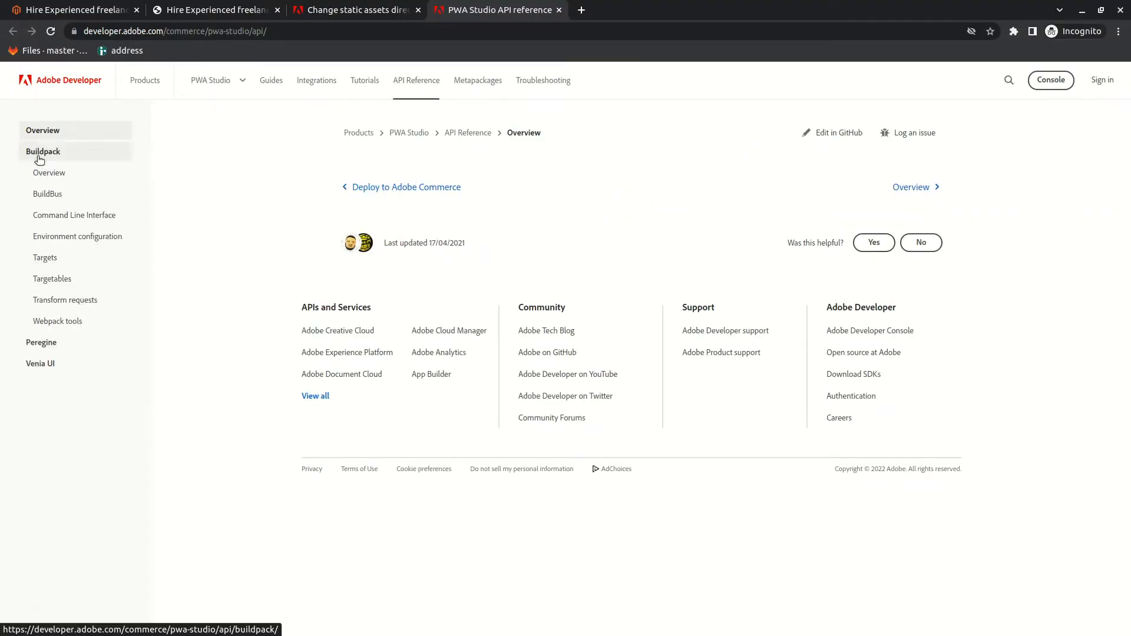
# Search the Buildpack reference for transformUpward and select the 'targets is not defined' error
pyautogui.click(44, 257)
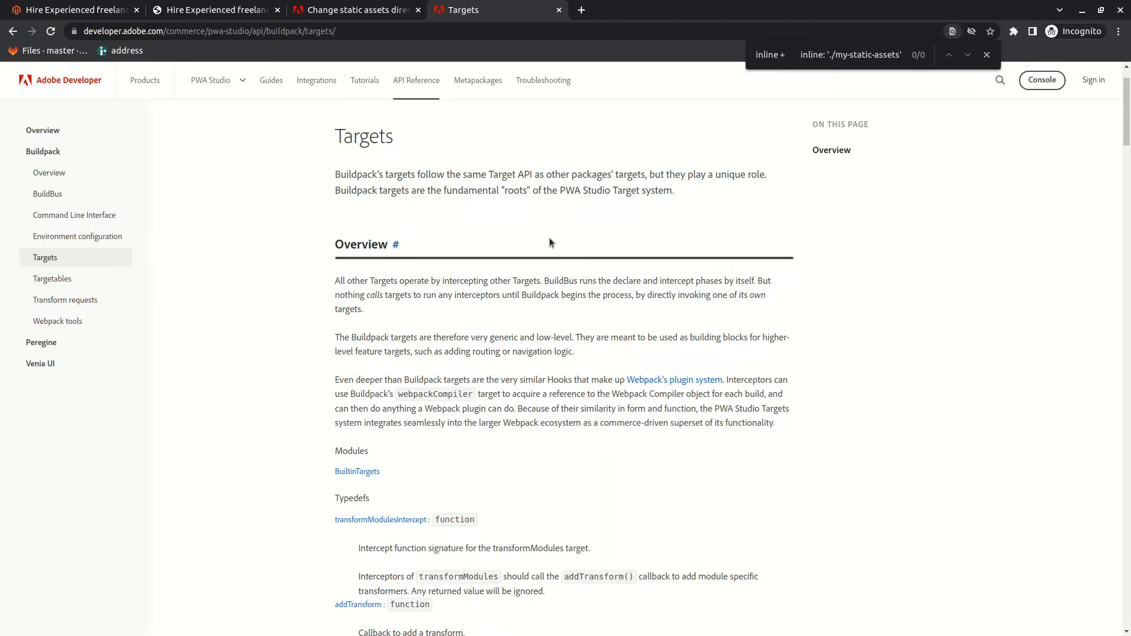
pyautogui.moveTo(617, 153)
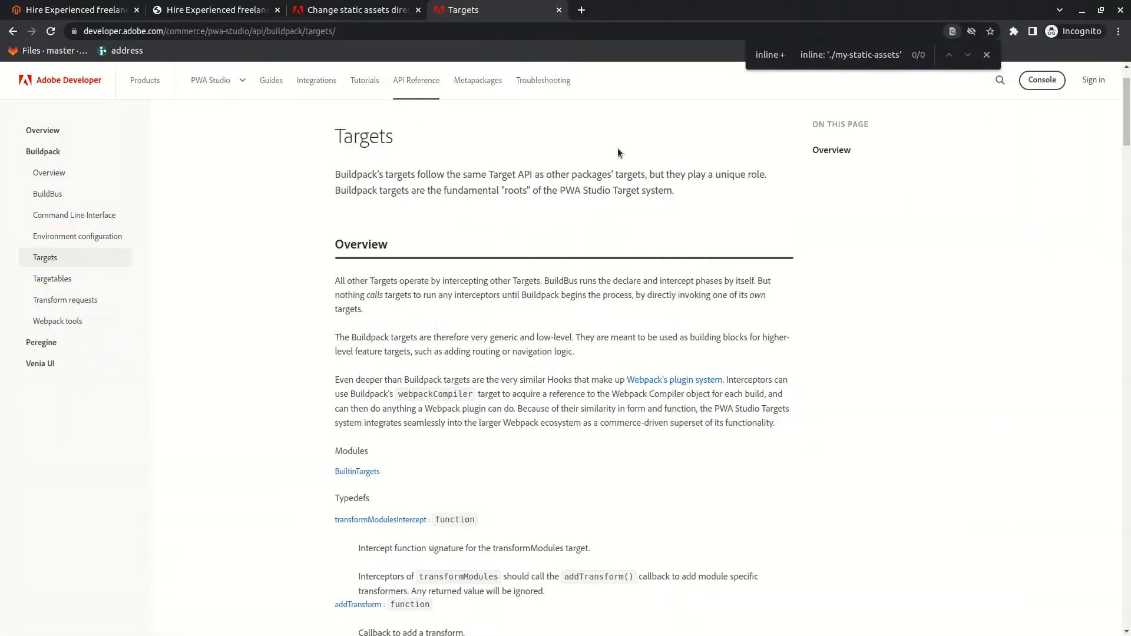
pyautogui.write('transformUpward')
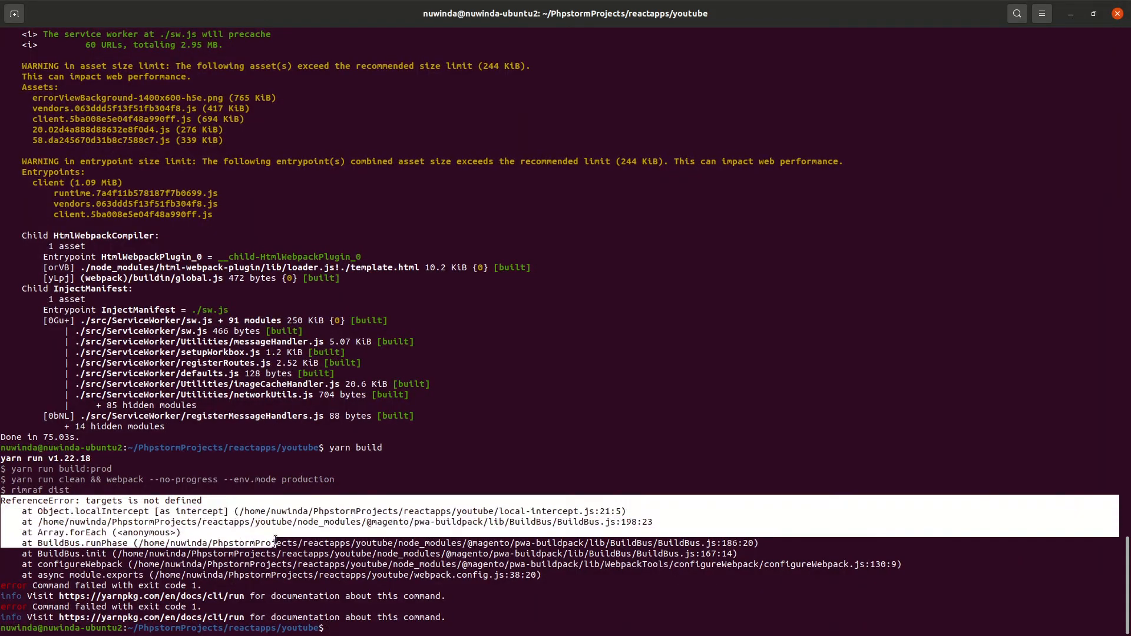
pyautogui.doubleClick(103, 500)
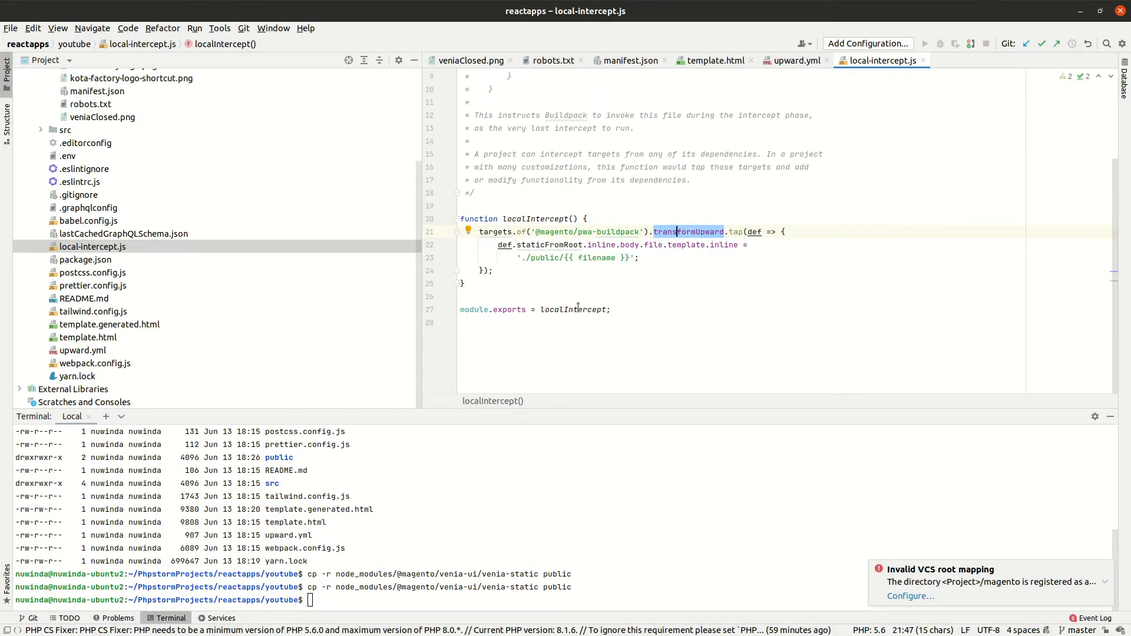
# Type a 'target' parameter into the module.exports function in local-intercept.js
pyautogui.click(529, 310)
pyautogui.write(' = (')
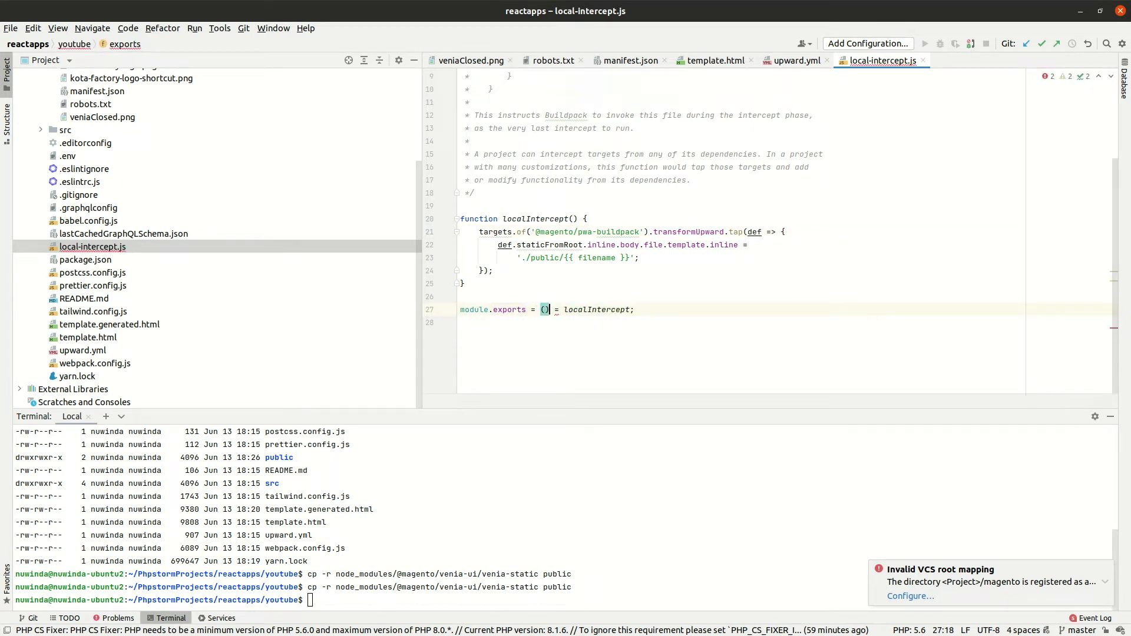
pyautogui.write('target')
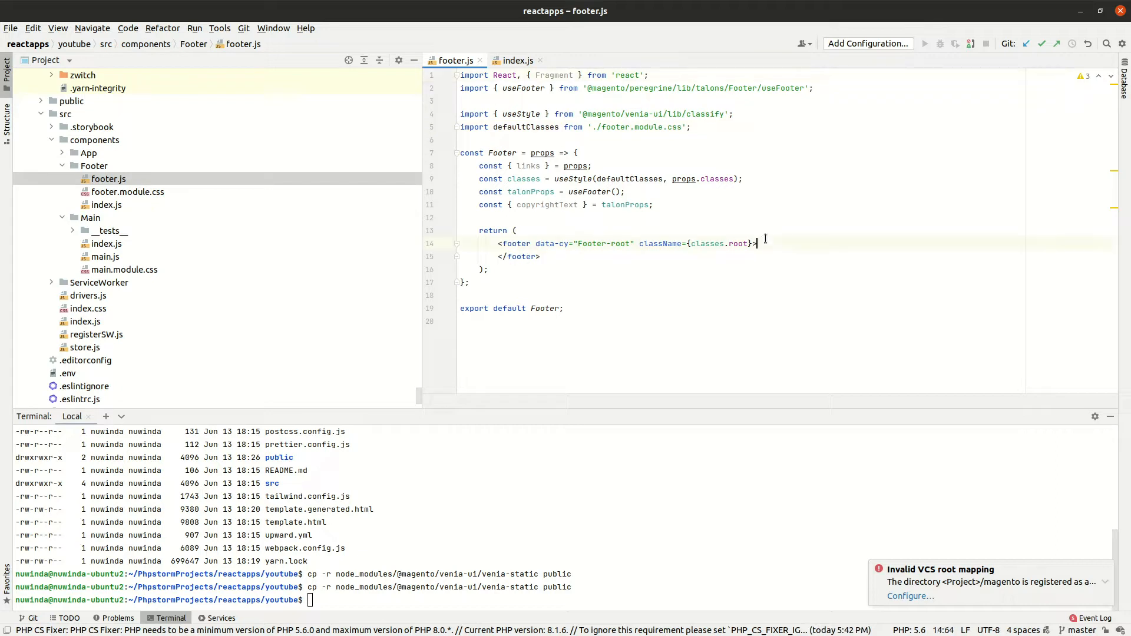
# Insert '<div className=' inside the footer JSX, accepting the autocomplete suggestion
pyautogui.write('<')
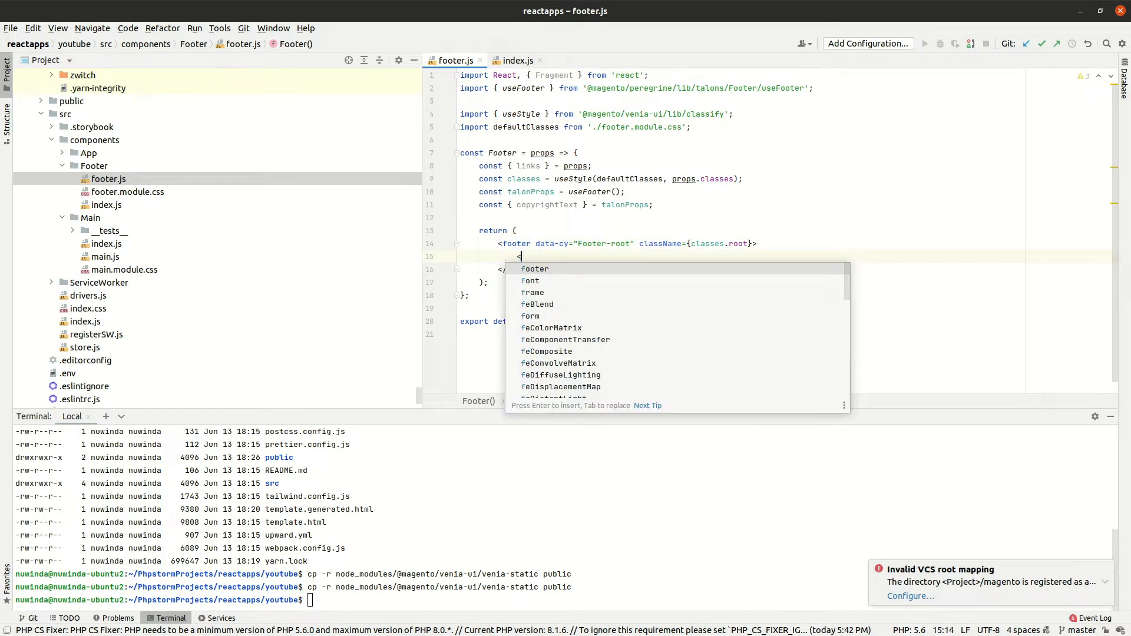
pyautogui.write('div className={')
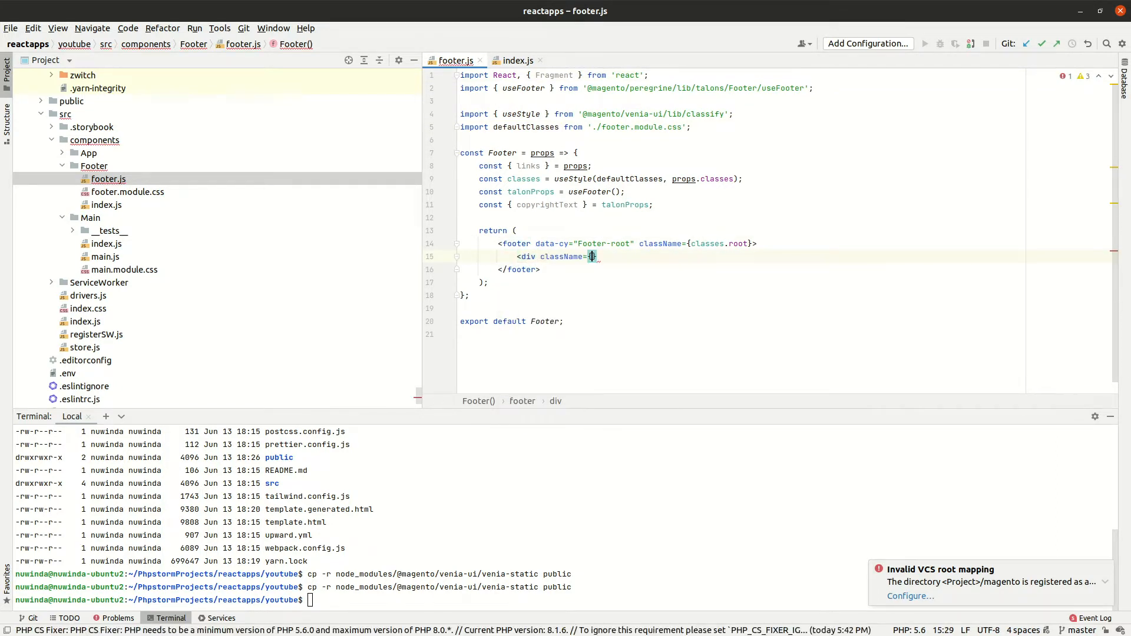
pyautogui.click(127, 192)
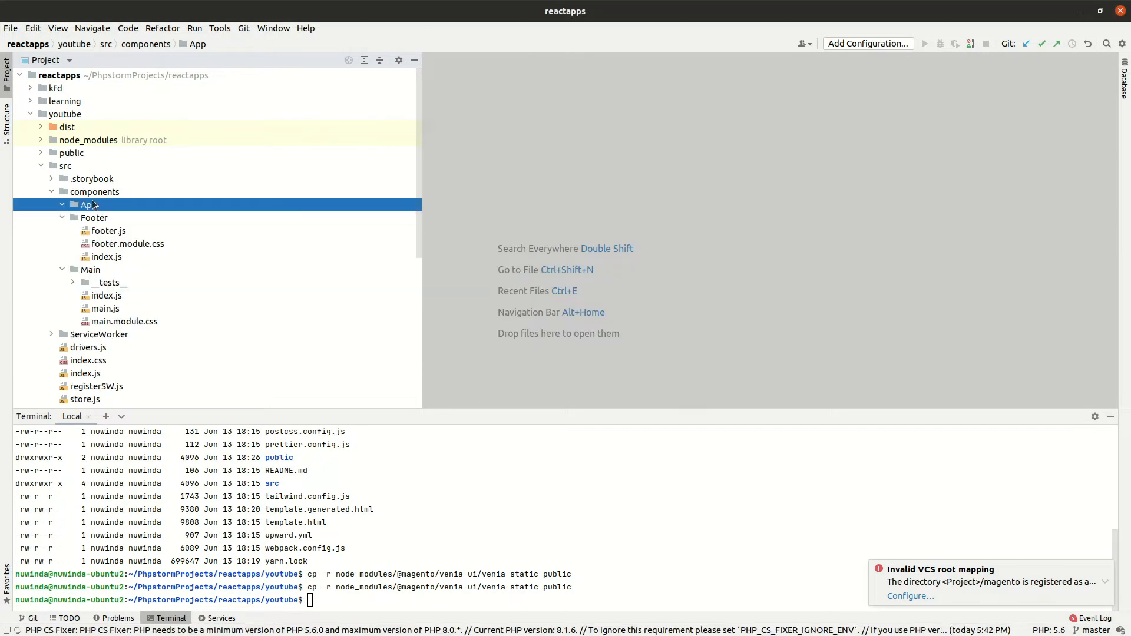
# Expand the App and Main component folders in src/components
pyautogui.doubleClick(89, 204)
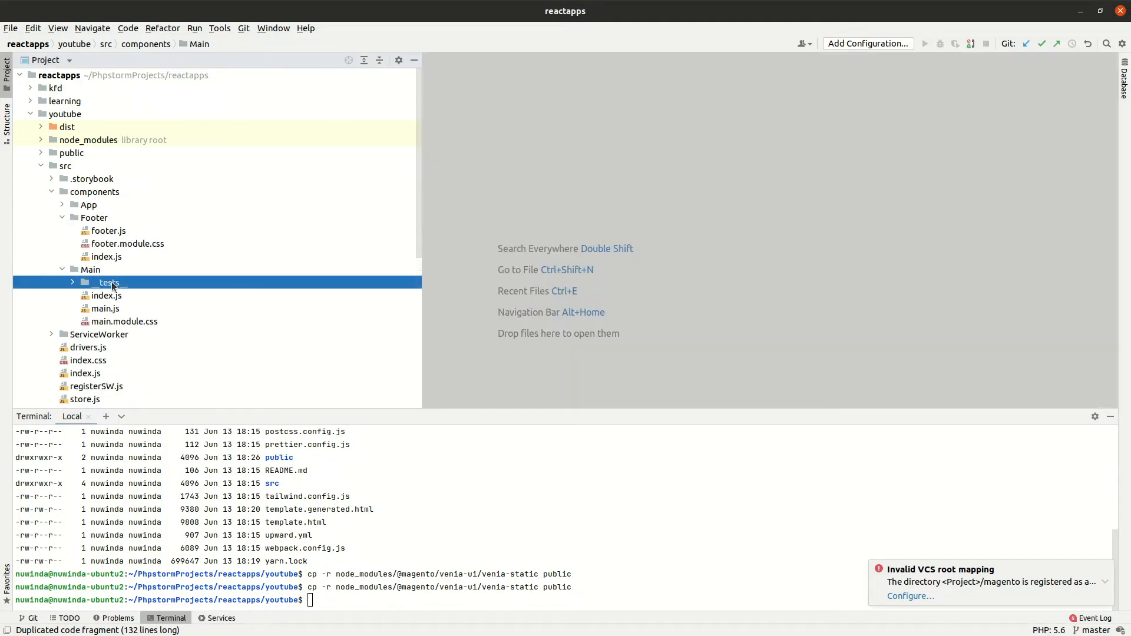
pyautogui.doubleClick(105, 295)
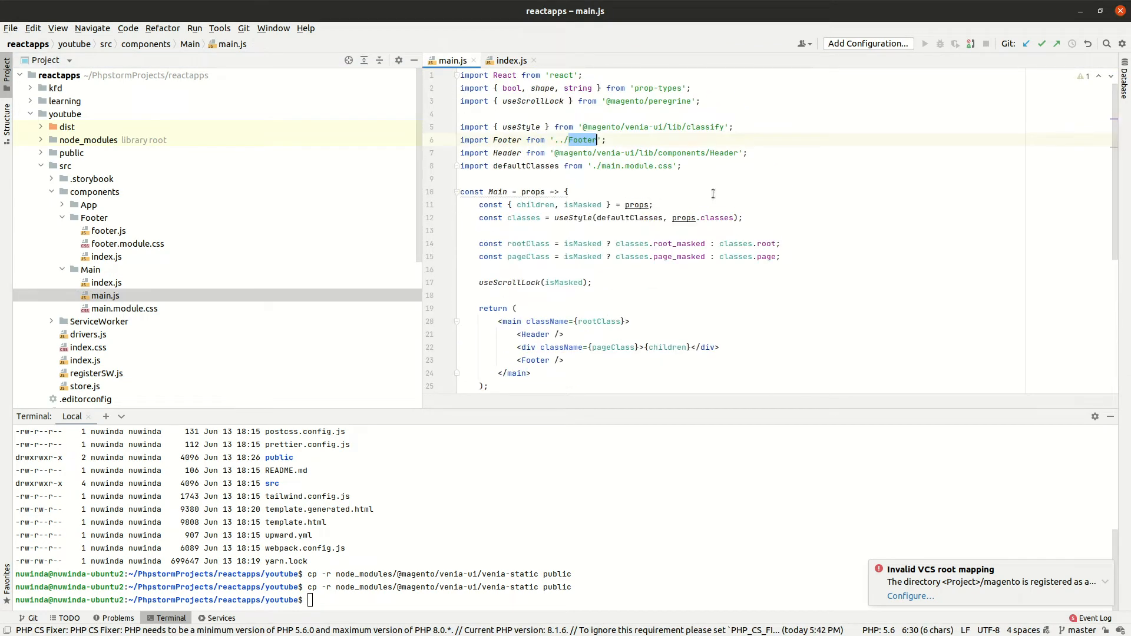
pyautogui.click(88, 204)
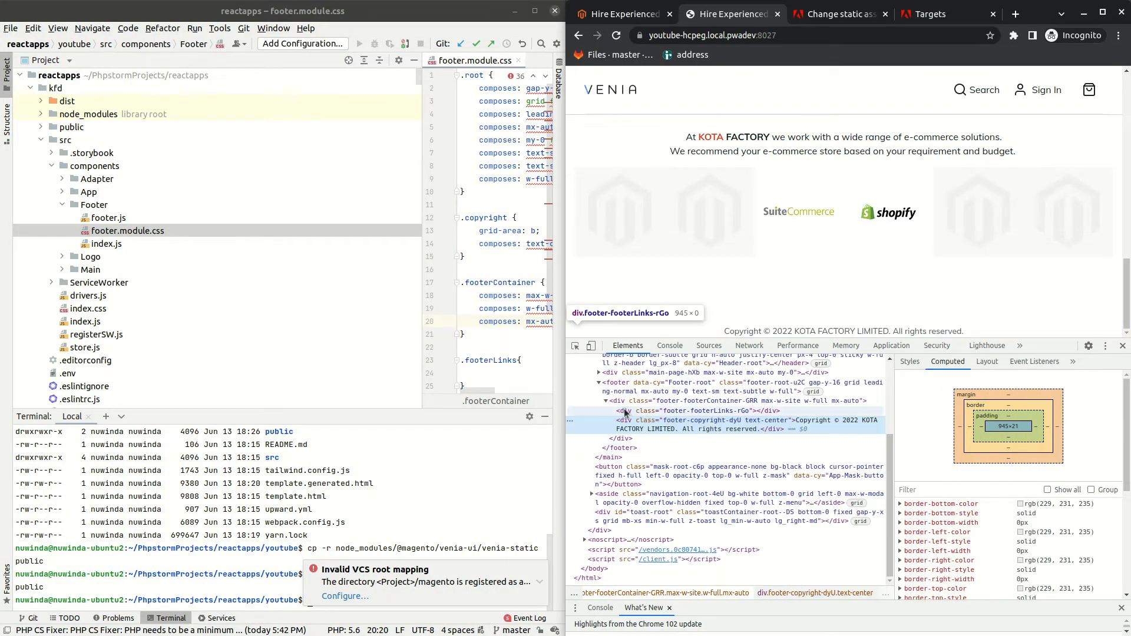
# Inspect the empty footer links container on the storefront page
pyautogui.click(685, 424)
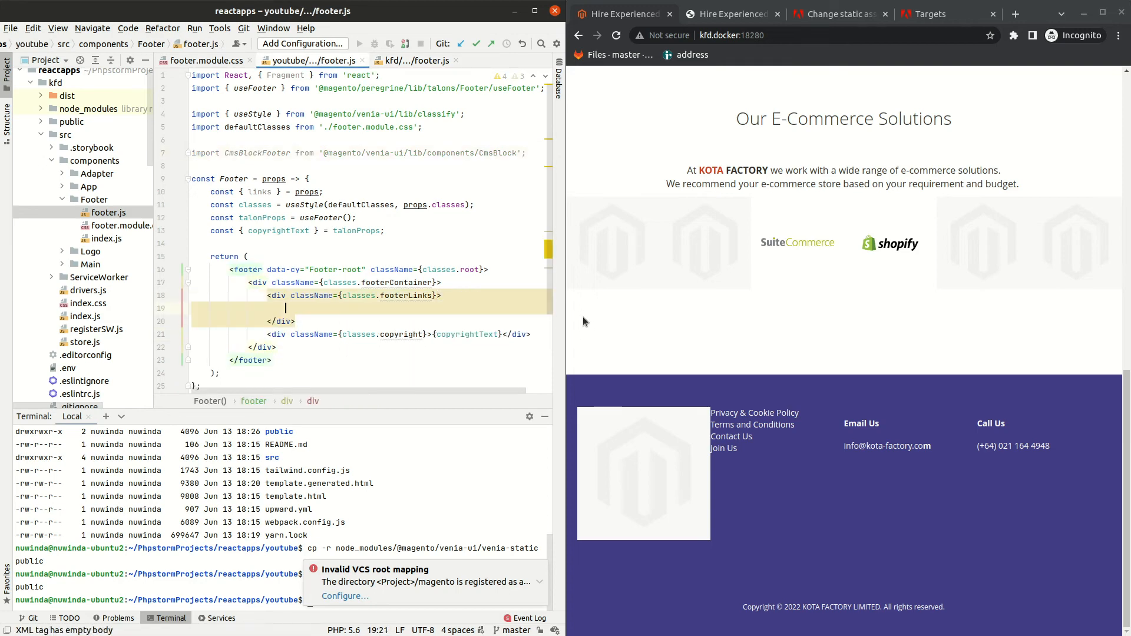
# Add <CmsBlockFooter identifiers={'cms_block_footer'}/> to footer.js and switch to footer.module.css
pyautogui.write("<CmsBlockFooter identifiers={'cms_block_footer'}/>")
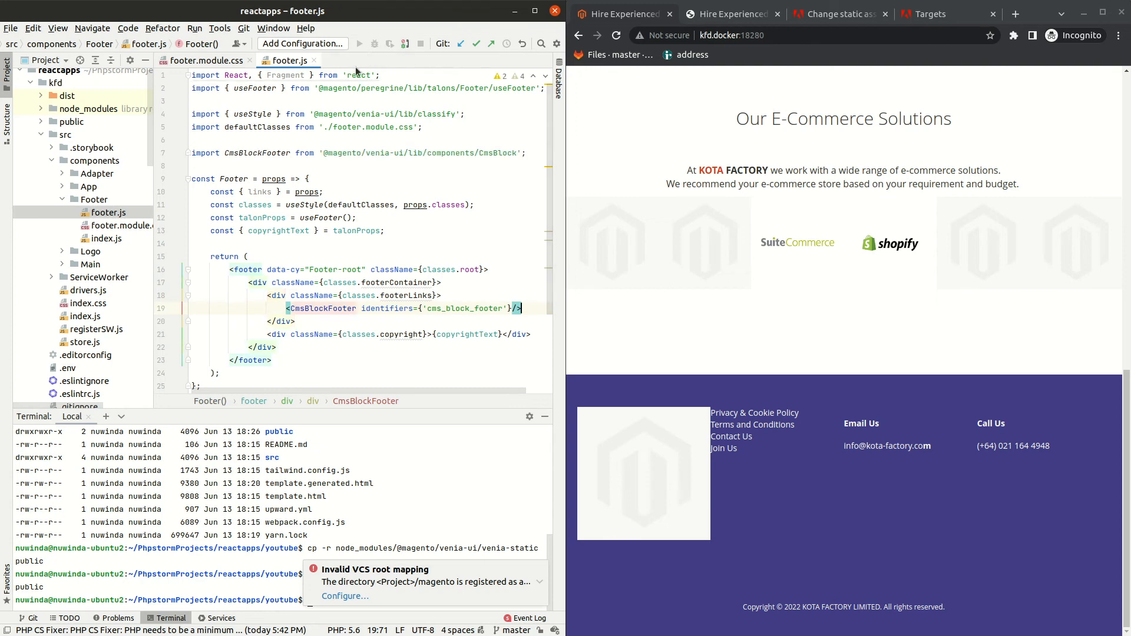
pyautogui.click(203, 61)
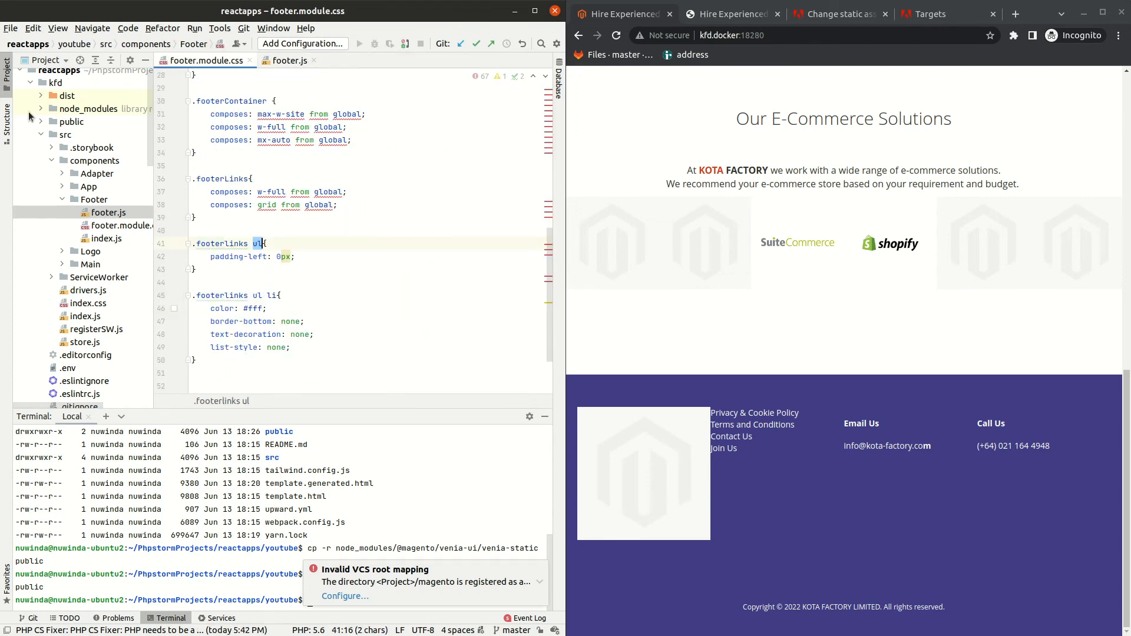